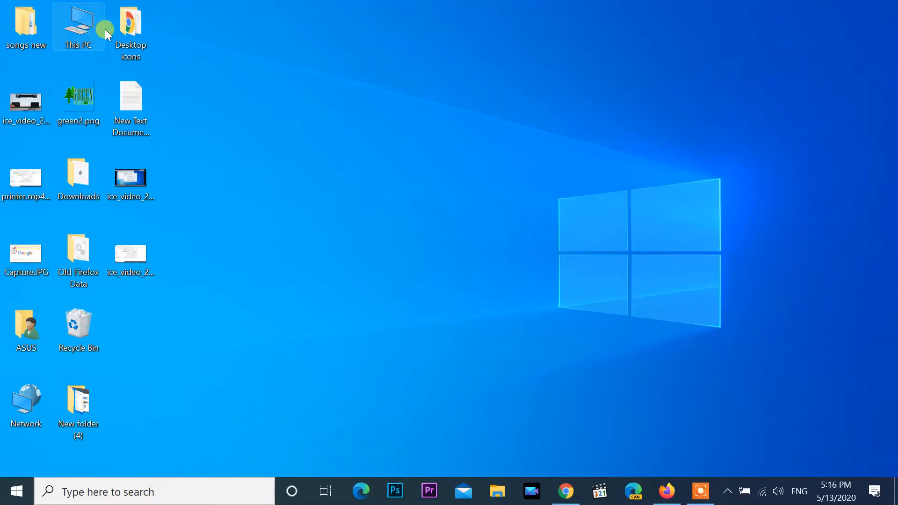
Check which computers appear under Network in File Explorer, finding none, then close it.
{"action": "double_click", "coordinate": [78, 26]}
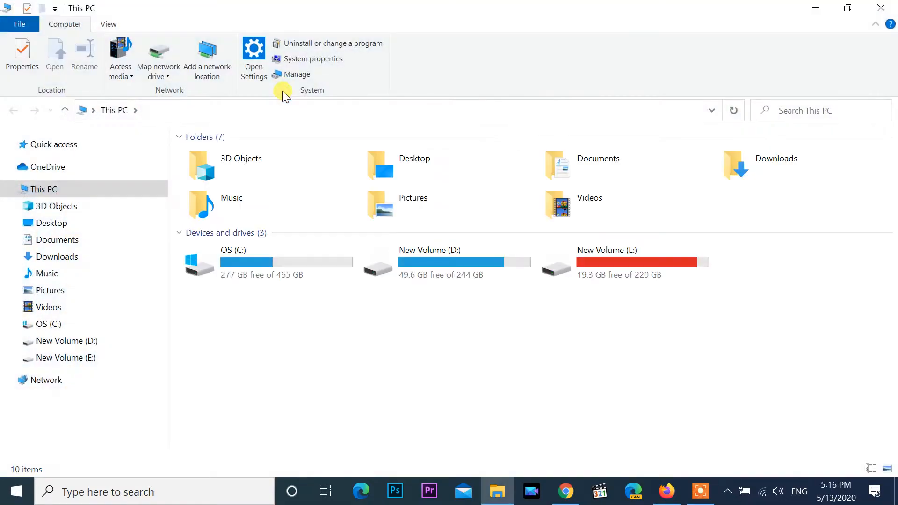
{"action": "left_click", "coordinate": [46, 380]}
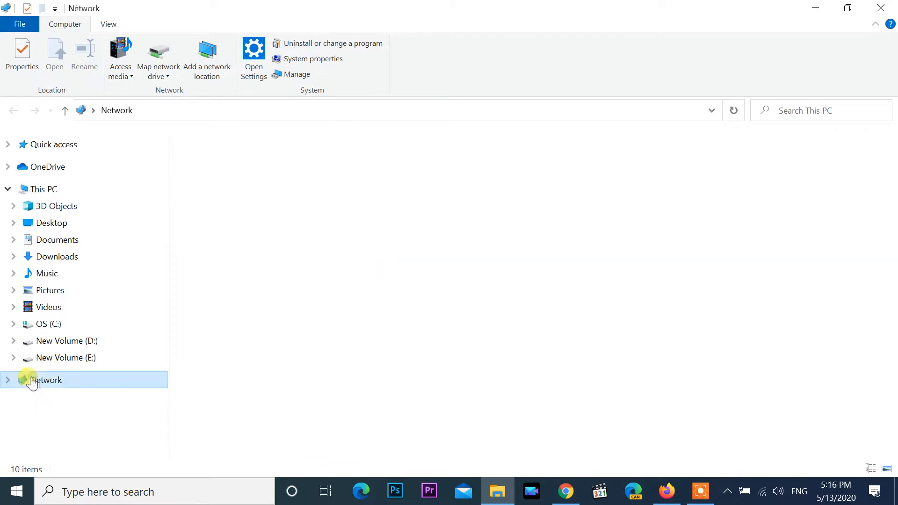
{"action": "left_click", "coordinate": [46, 380]}
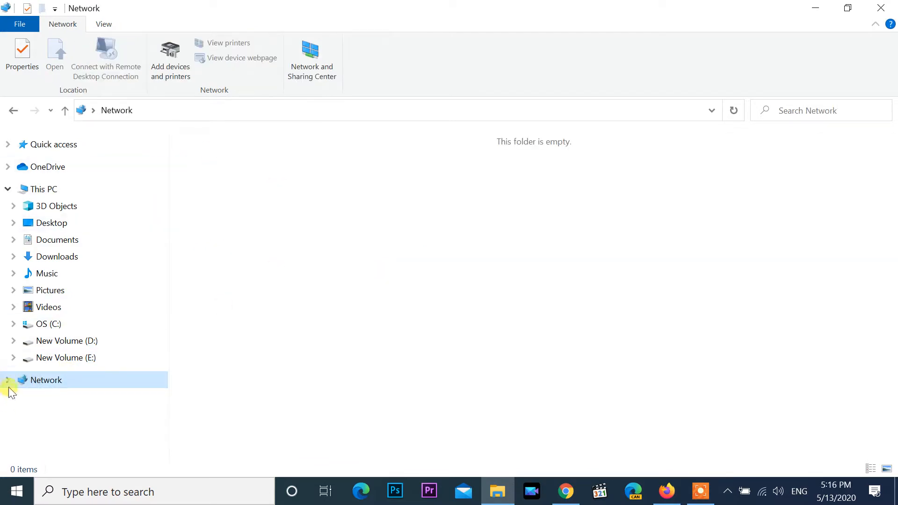
{"action": "mouse_move", "coordinate": [355, 239]}
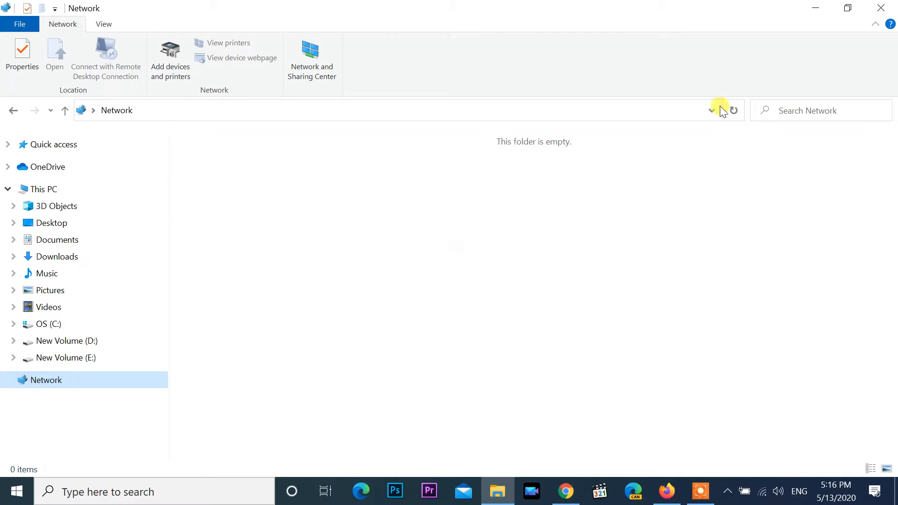
{"action": "mouse_move", "coordinate": [879, 10]}
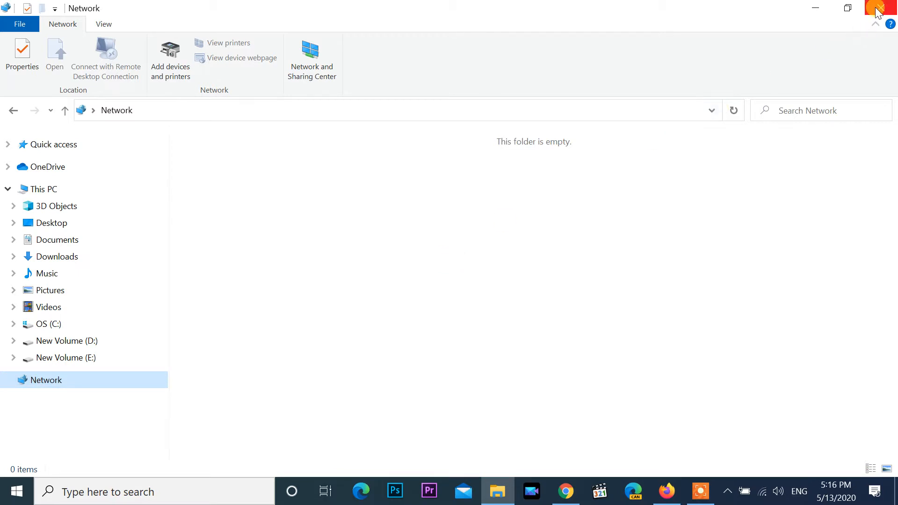
{"action": "mouse_move", "coordinate": [814, 8]}
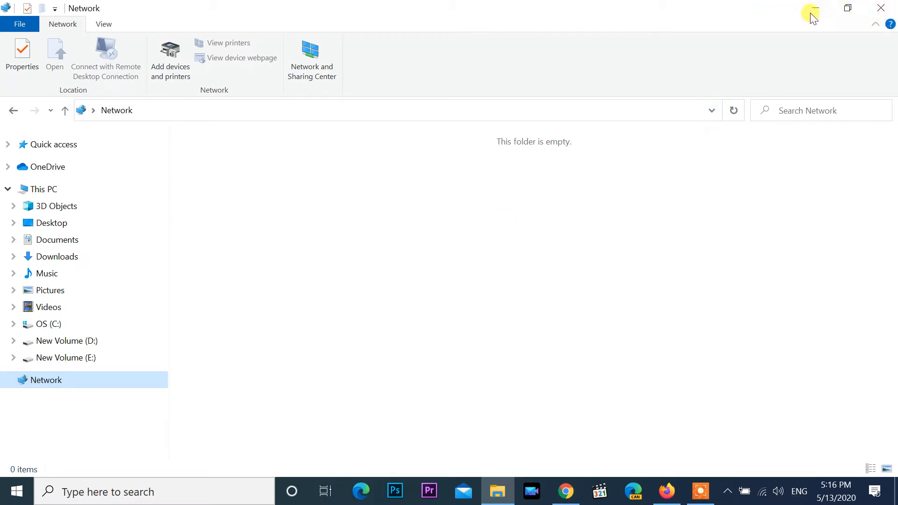
{"action": "left_click", "coordinate": [811, 9]}
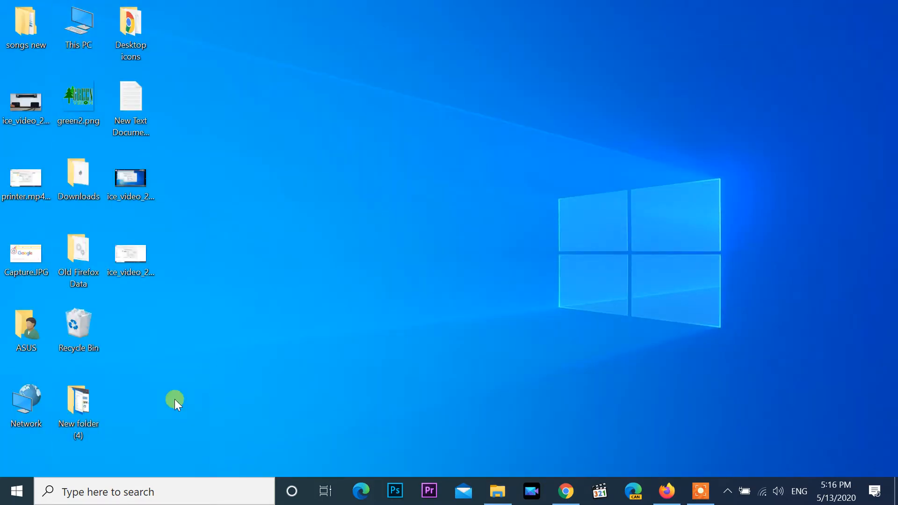
Launch Control Panel from the taskbar search using 'control'.
{"action": "left_click", "coordinate": [154, 491]}
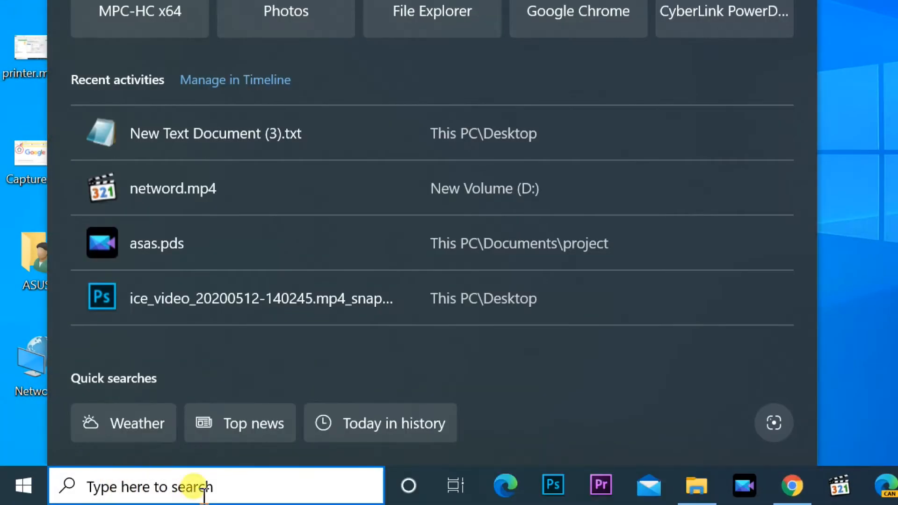
{"action": "type", "text": "control"}
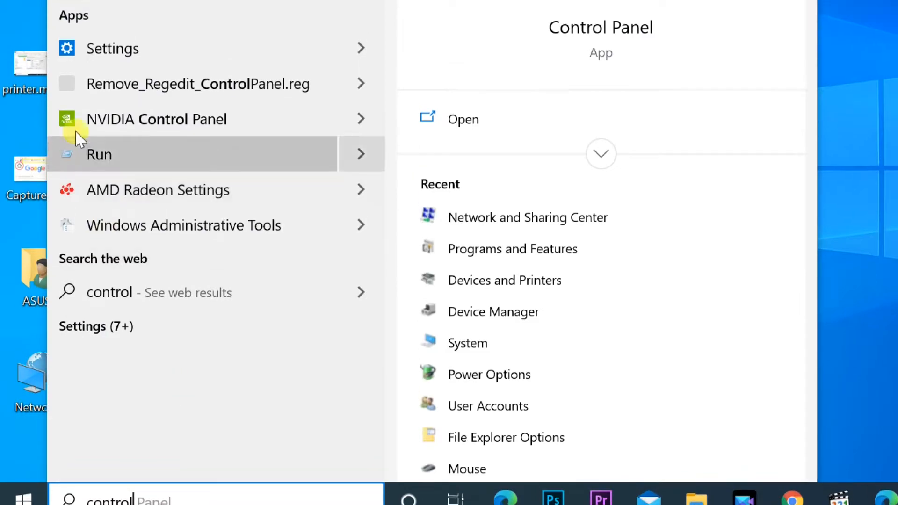
{"action": "left_click", "coordinate": [463, 119]}
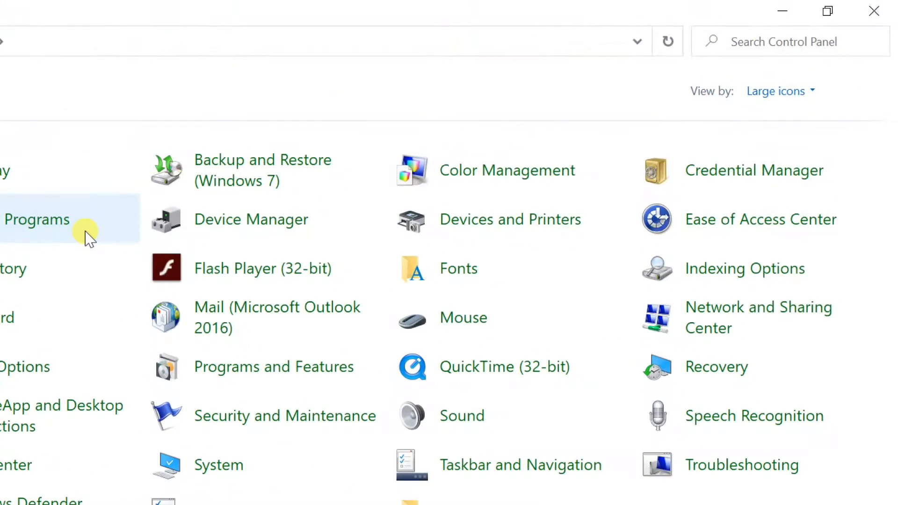
{"action": "mouse_move", "coordinate": [712, 344]}
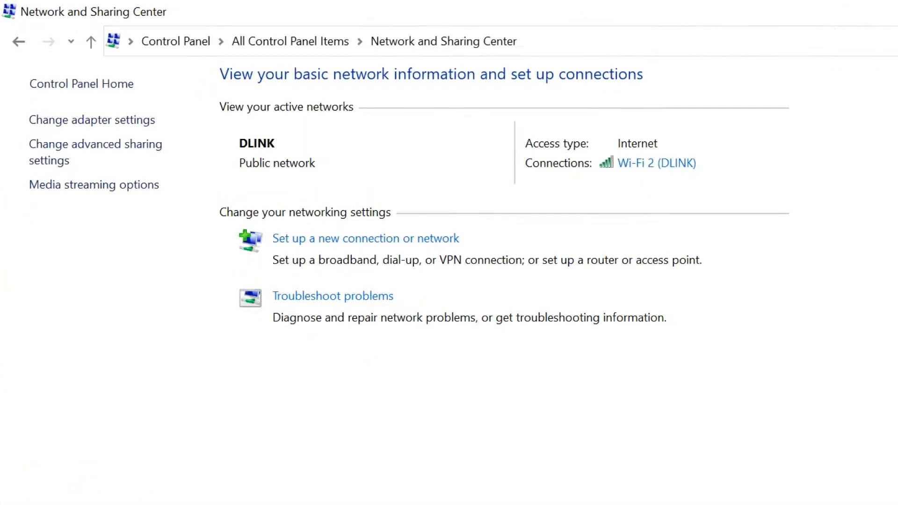
{"action": "mouse_move", "coordinate": [78, 151]}
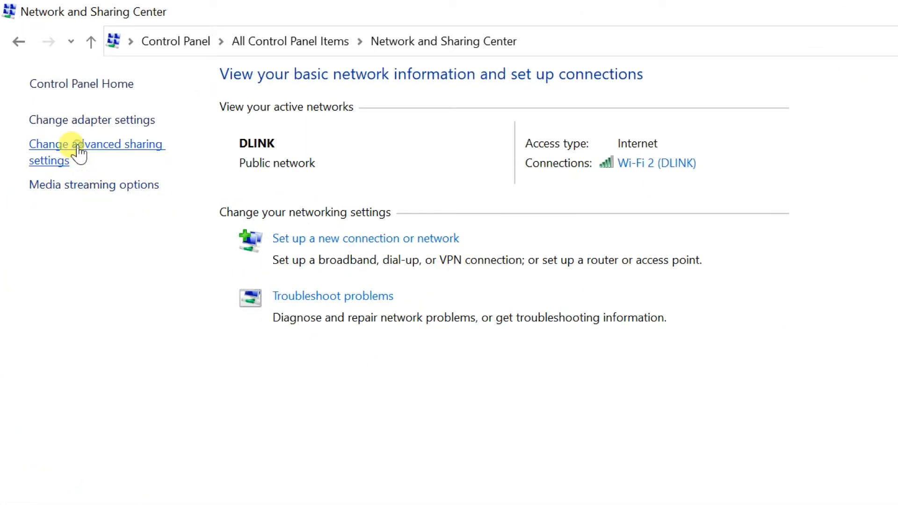
Review advanced sharing settings, confirming network discovery is on, then close the window.
{"action": "left_click", "coordinate": [97, 143]}
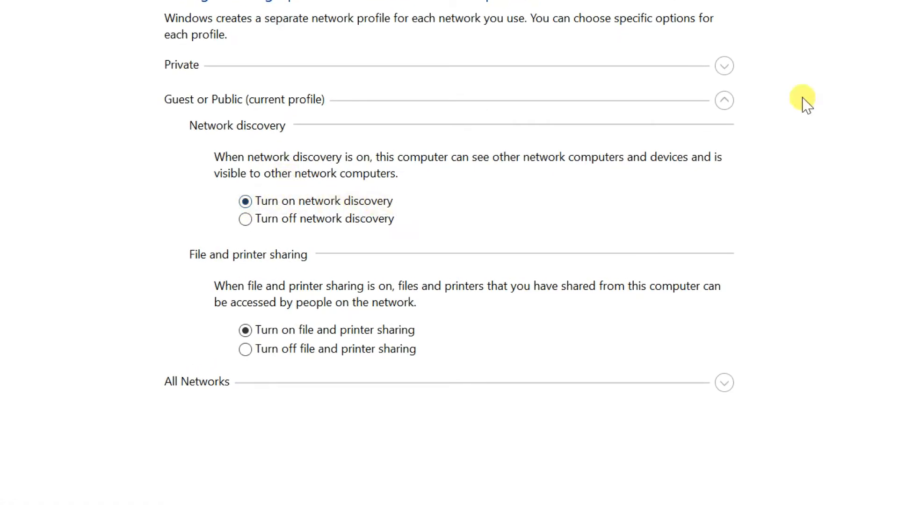
{"action": "left_click", "coordinate": [723, 65]}
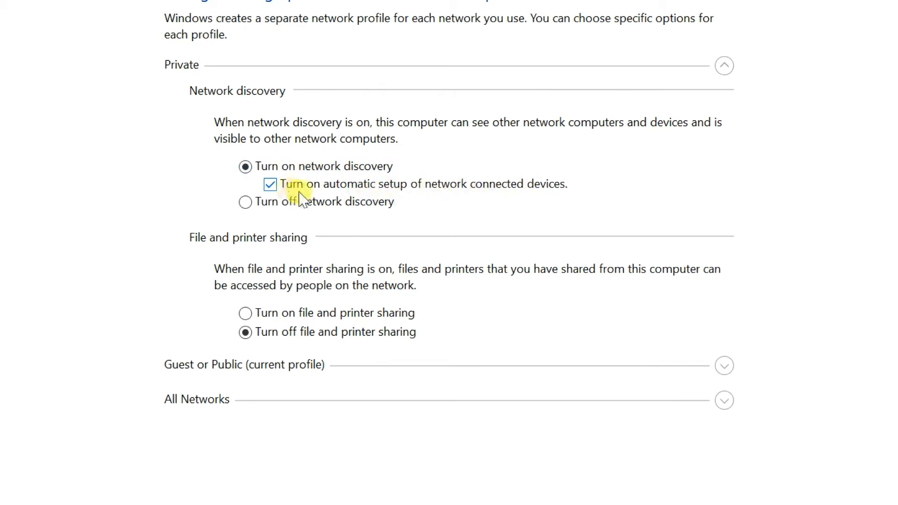
{"action": "mouse_move", "coordinate": [564, 205]}
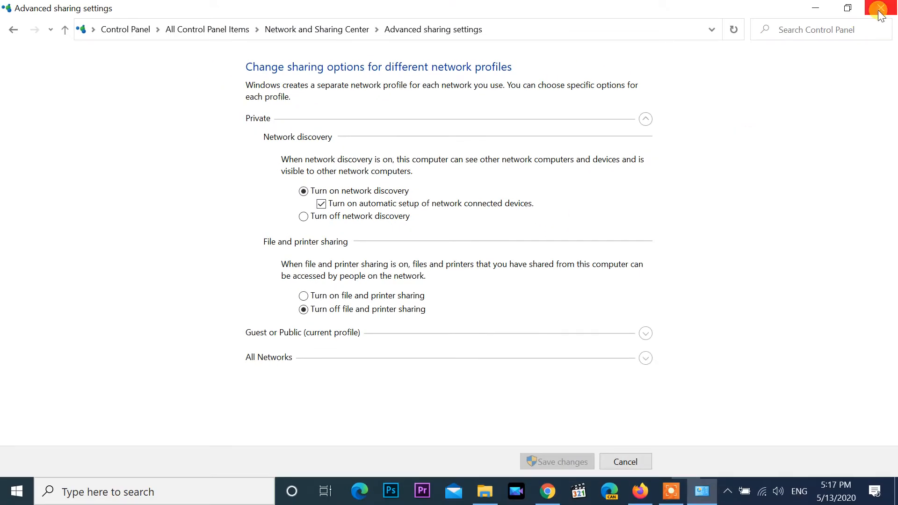
{"action": "left_click", "coordinate": [879, 9]}
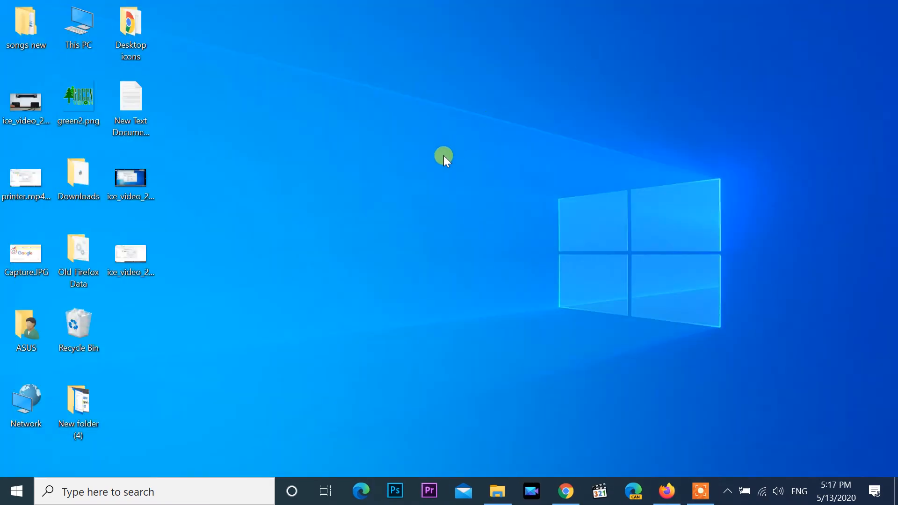
{"action": "mouse_move", "coordinate": [446, 170]}
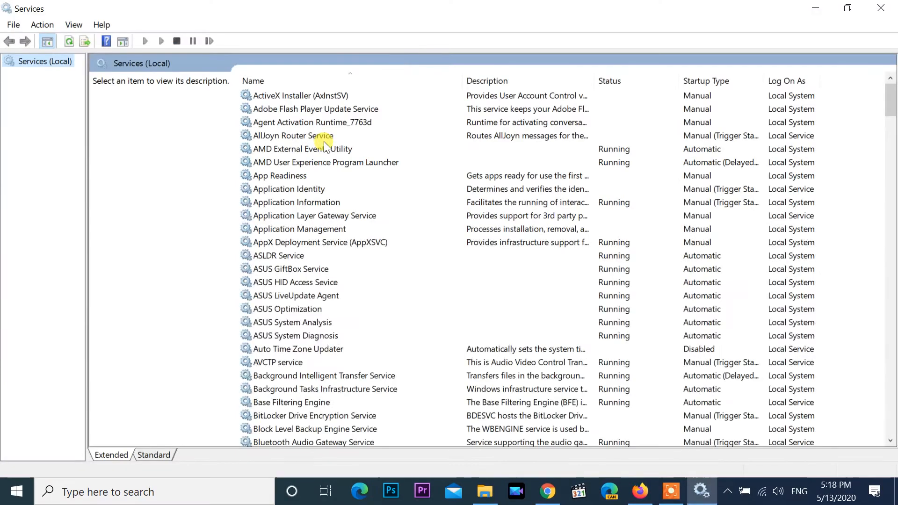
Scroll the Services list down to the Function Discovery services.
{"action": "scroll", "scroll_direction": "down", "scroll_amount": 3}
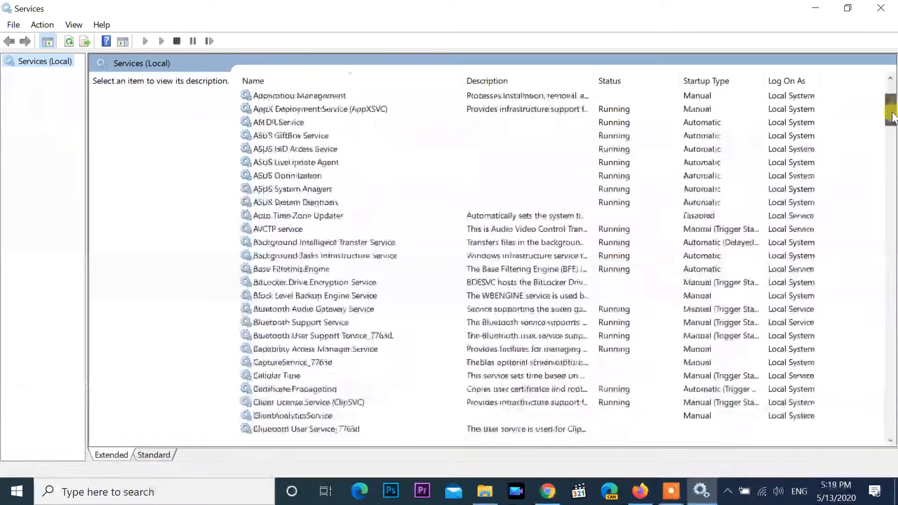
{"action": "scroll", "scroll_direction": "down", "scroll_amount": 3}
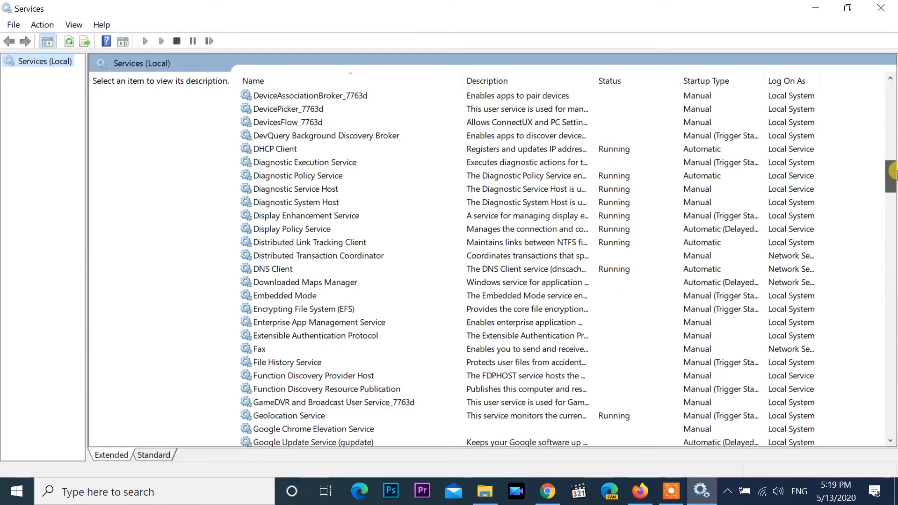
{"action": "scroll", "scroll_direction": "down", "scroll_amount": 3}
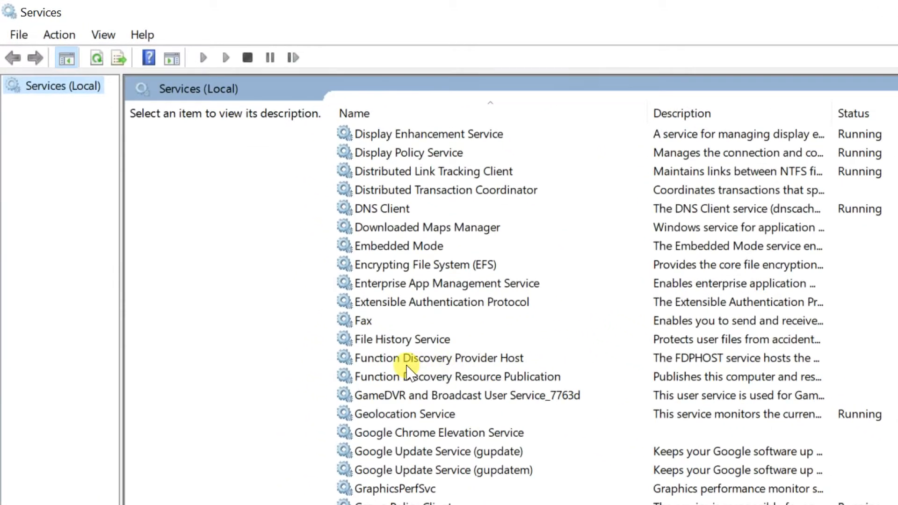
Start the Function Discovery Provider Host service from its context menu.
{"action": "left_click", "coordinate": [437, 358]}
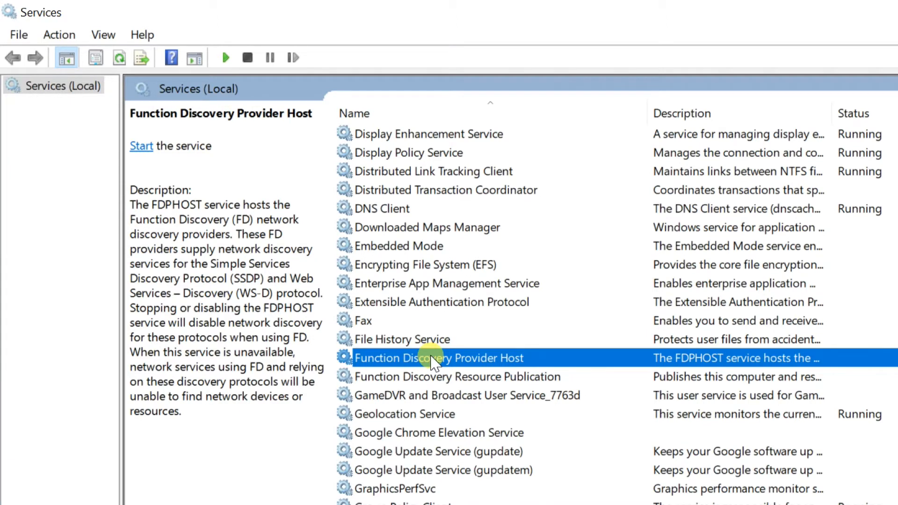
{"action": "right_click", "coordinate": [437, 358]}
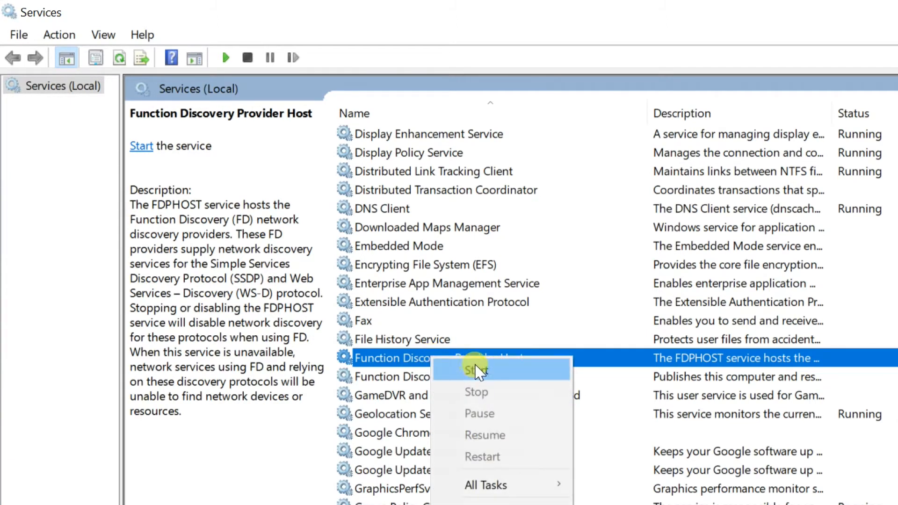
{"action": "mouse_move", "coordinate": [486, 378]}
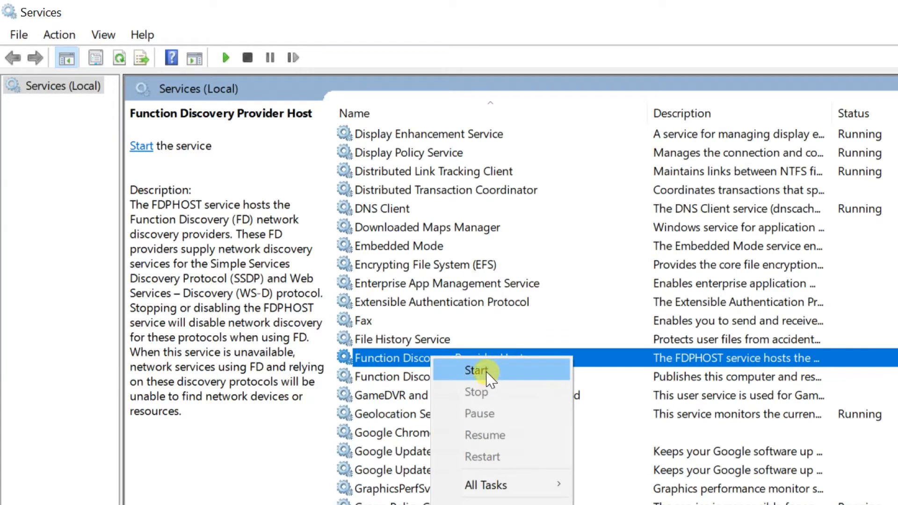
{"action": "left_click", "coordinate": [474, 370]}
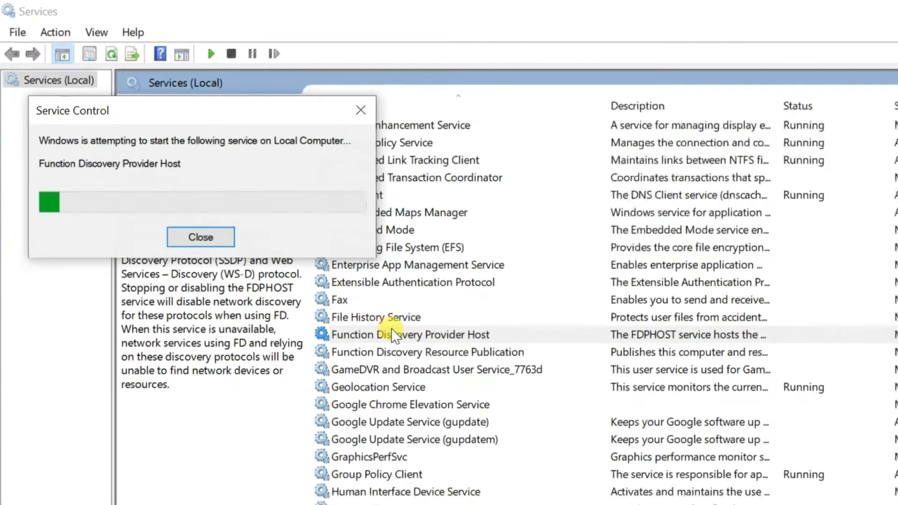
{"action": "left_click", "coordinate": [200, 237]}
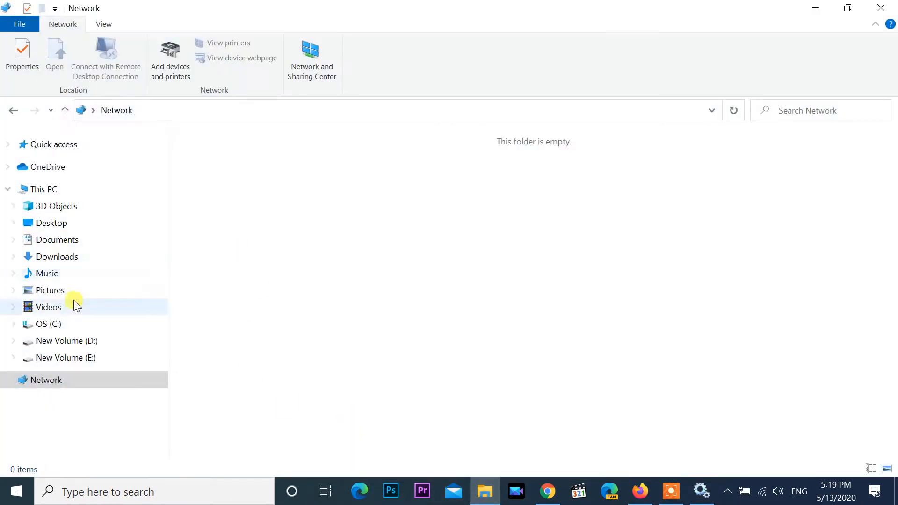
{"action": "mouse_move", "coordinate": [5, 100]}
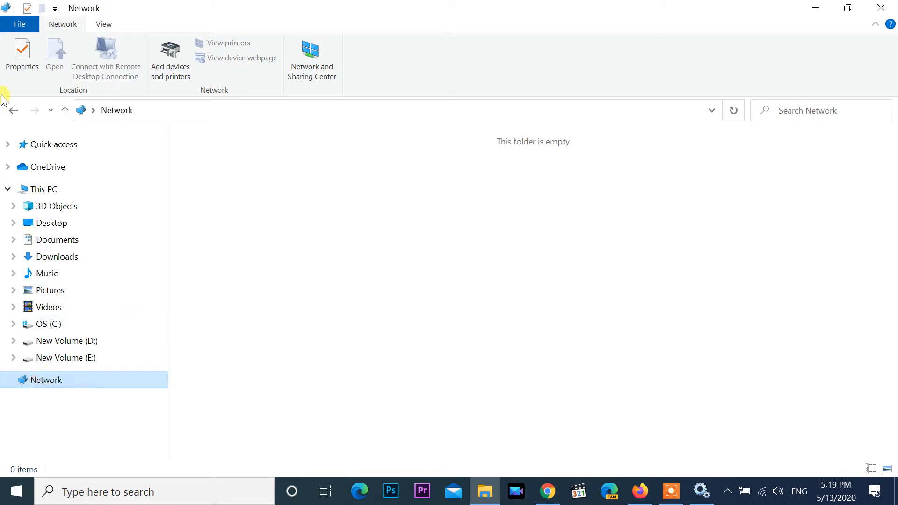
Refresh the navigation pane and show the computers listed under Network.
{"action": "left_click", "coordinate": [43, 189]}
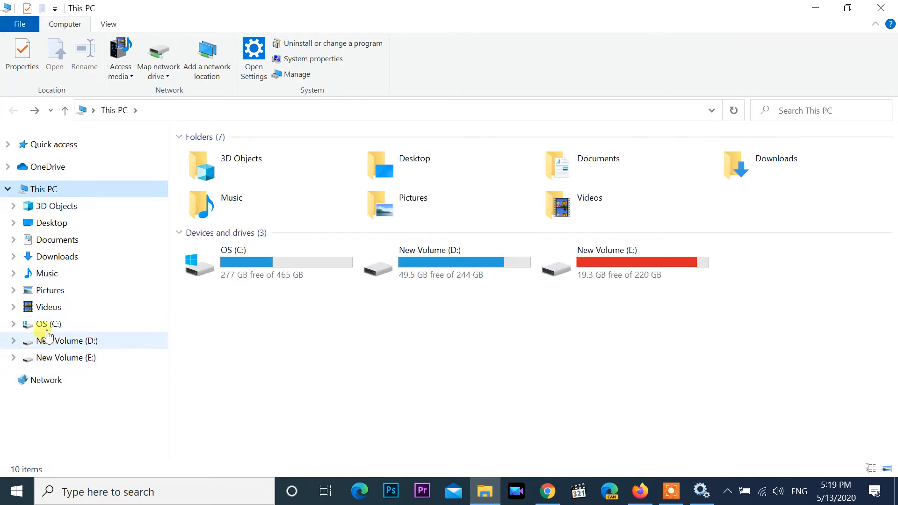
{"action": "left_click", "coordinate": [8, 189]}
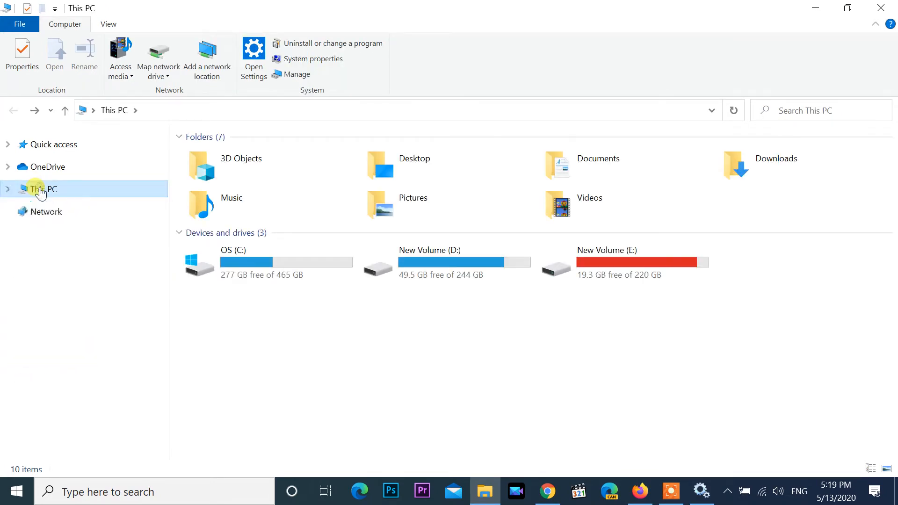
{"action": "left_click", "coordinate": [8, 189]}
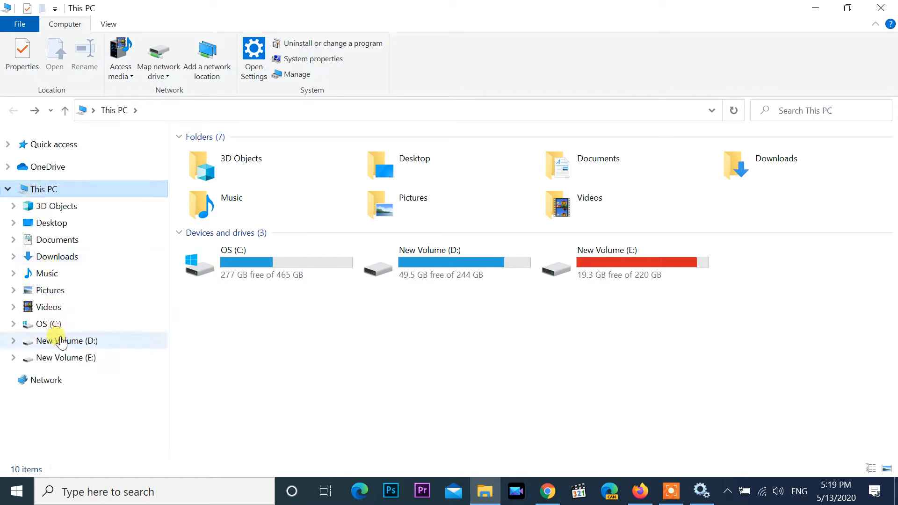
{"action": "mouse_move", "coordinate": [46, 380]}
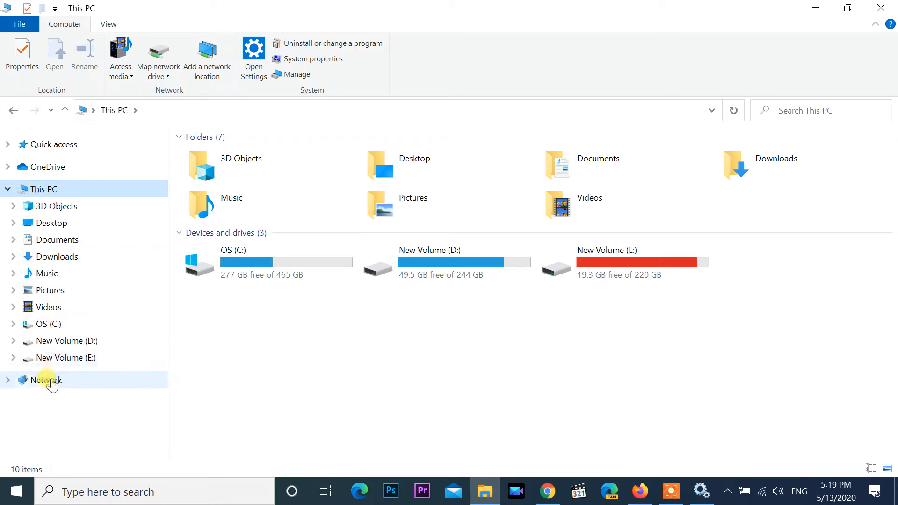
{"action": "left_click", "coordinate": [46, 380]}
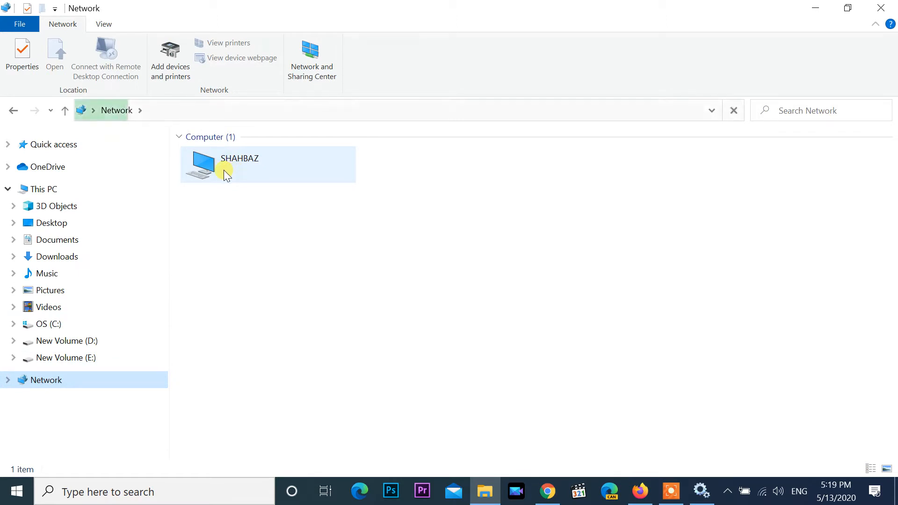
Open the one networked computer to see its shared folder d, then return to Network.
{"action": "left_click", "coordinate": [402, 110]}
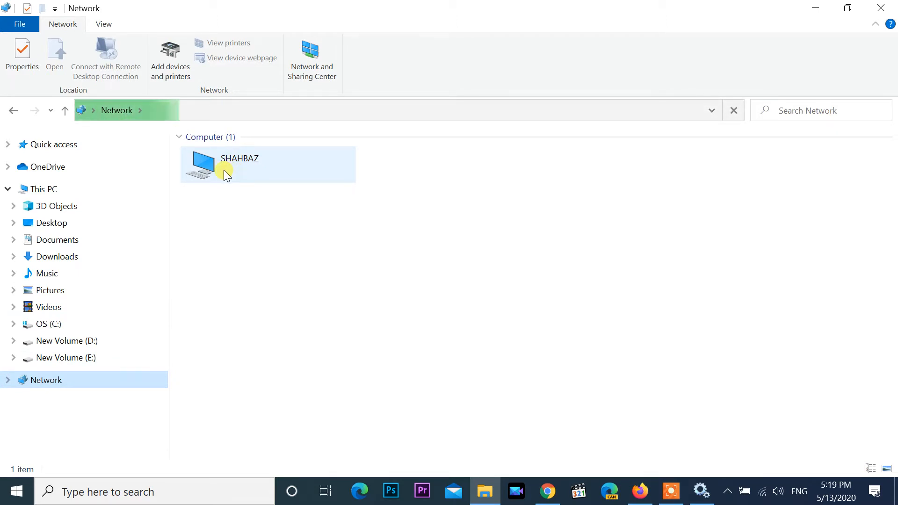
{"action": "left_click", "coordinate": [239, 167]}
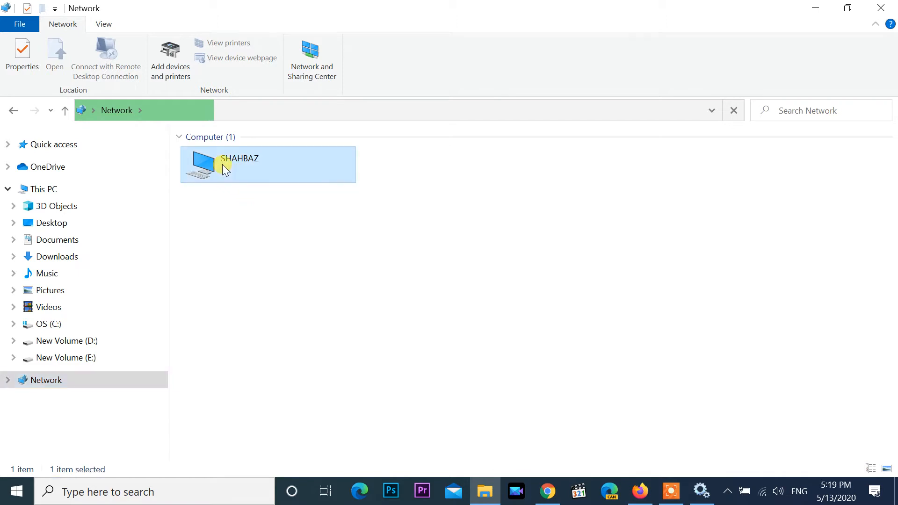
{"action": "double_click", "coordinate": [267, 165]}
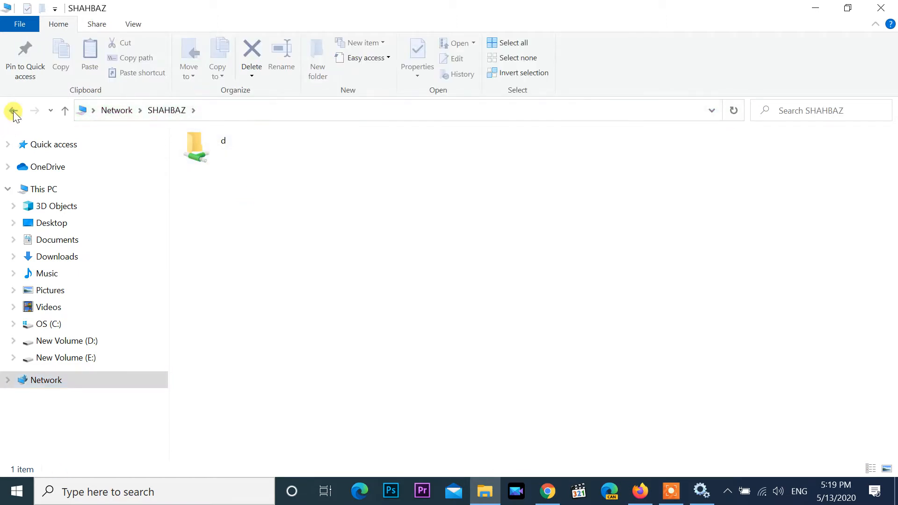
{"action": "left_click", "coordinate": [13, 110]}
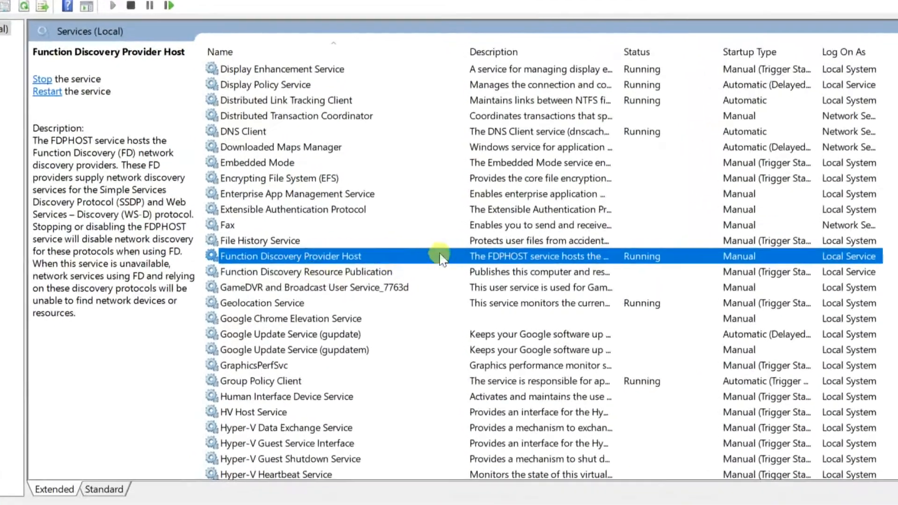
Set Function Discovery Provider Host's startup type to Automatic (Delayed Start) and apply it.
{"action": "right_click", "coordinate": [289, 256]}
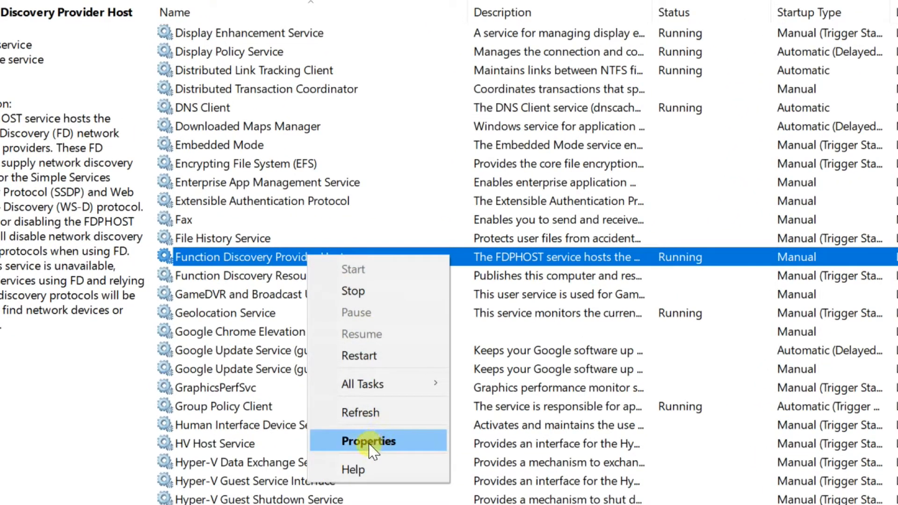
{"action": "left_click", "coordinate": [368, 441]}
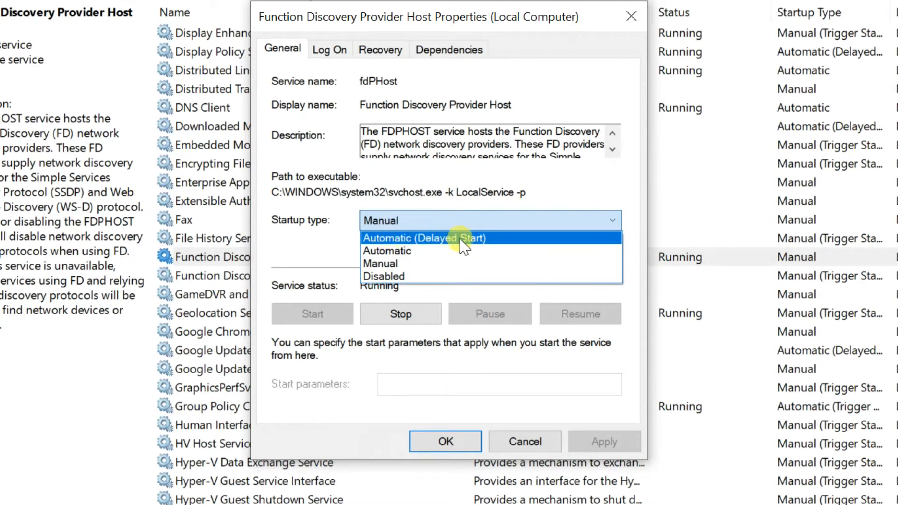
{"action": "mouse_move", "coordinate": [406, 246]}
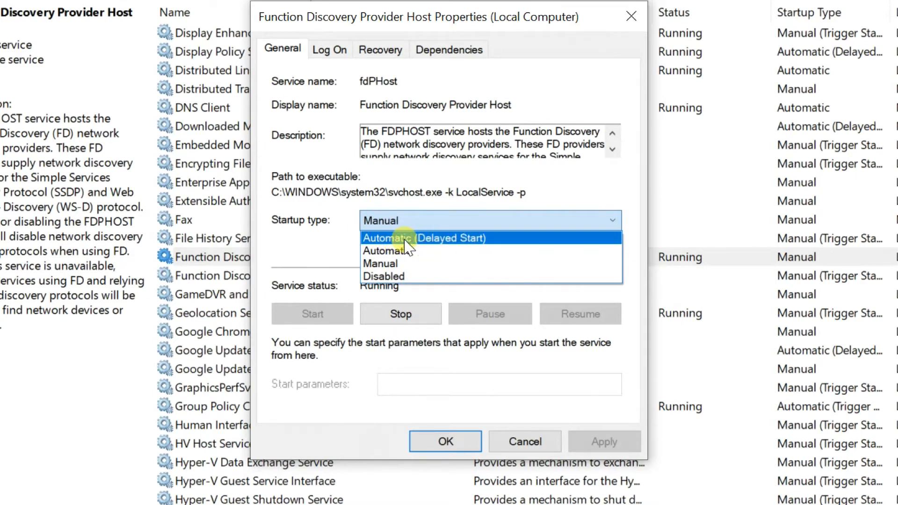
{"action": "left_click", "coordinate": [425, 237]}
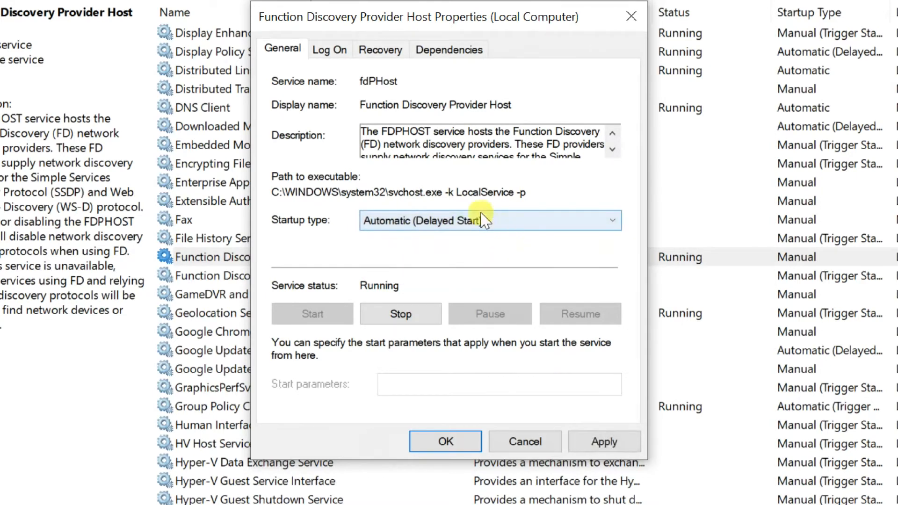
{"action": "mouse_move", "coordinate": [590, 467]}
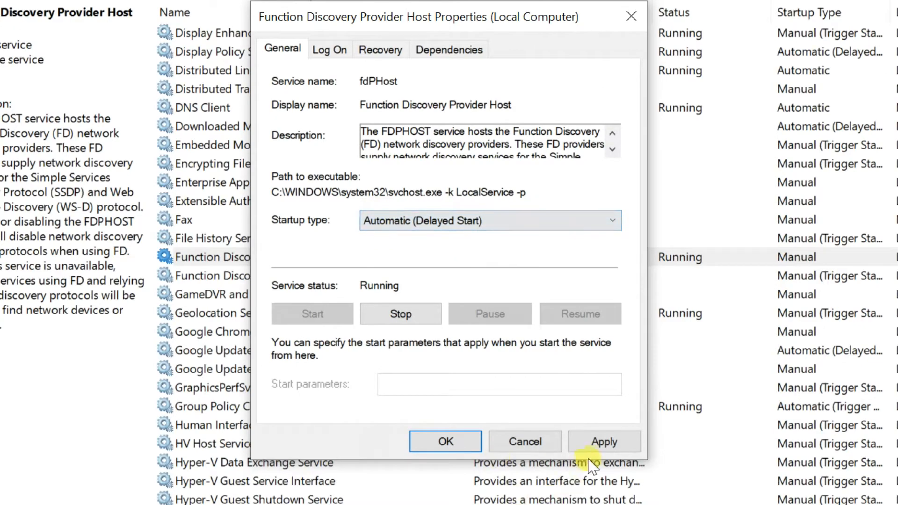
{"action": "left_click", "coordinate": [603, 442]}
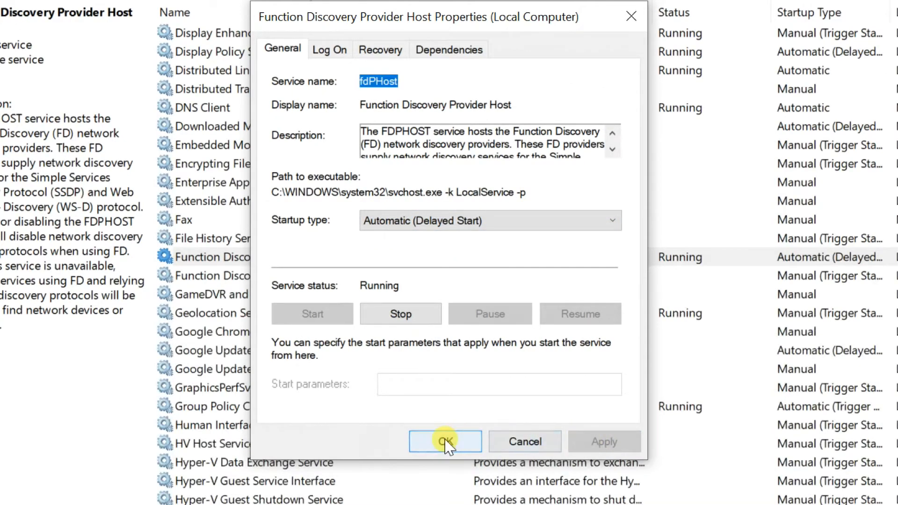
{"action": "left_click", "coordinate": [445, 441]}
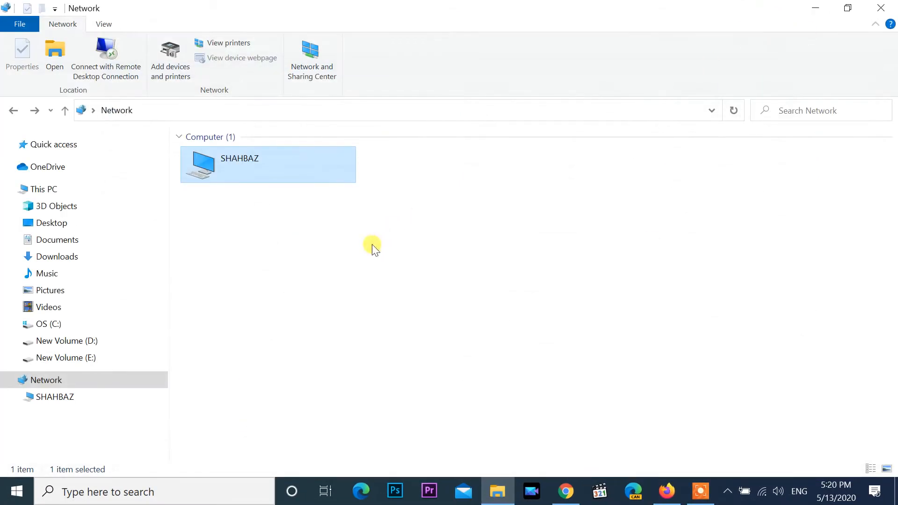
Open the computer listed under Network again.
{"action": "double_click", "coordinate": [267, 164]}
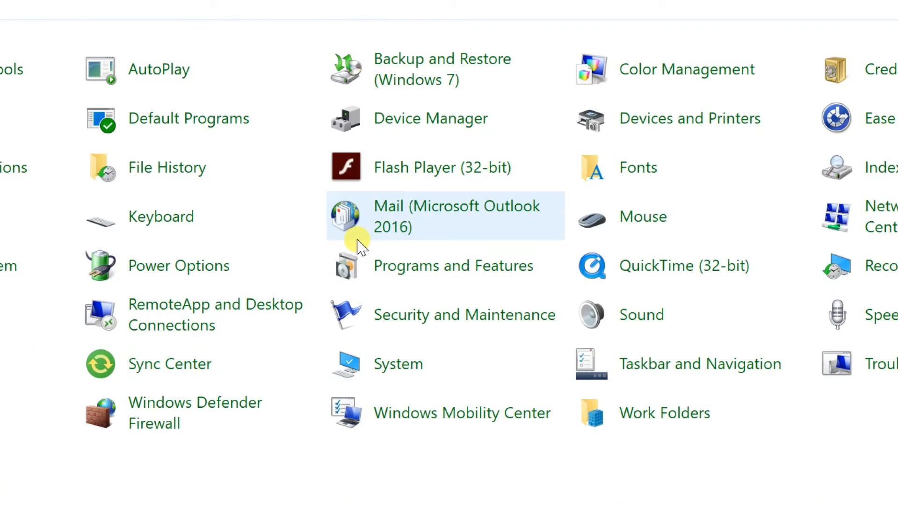
{"action": "mouse_move", "coordinate": [389, 269]}
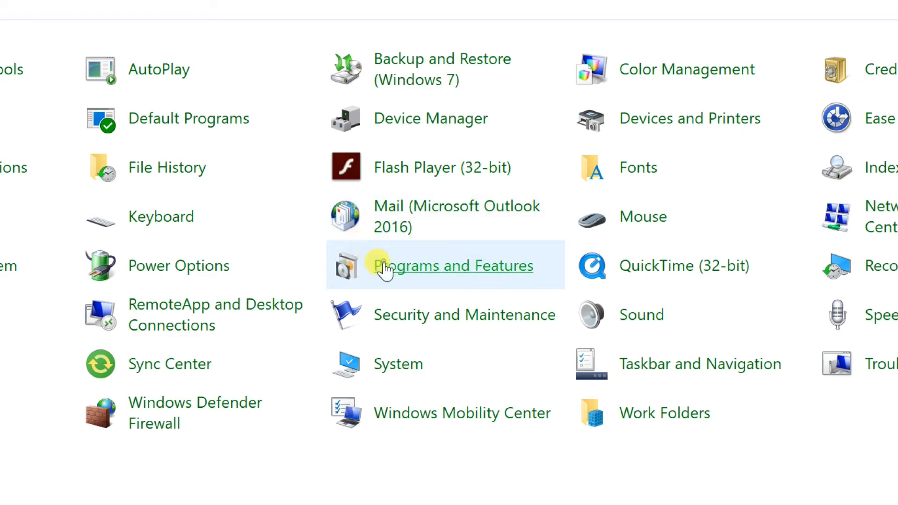
Go to Programs and Features in Control Panel.
{"action": "left_click", "coordinate": [454, 265]}
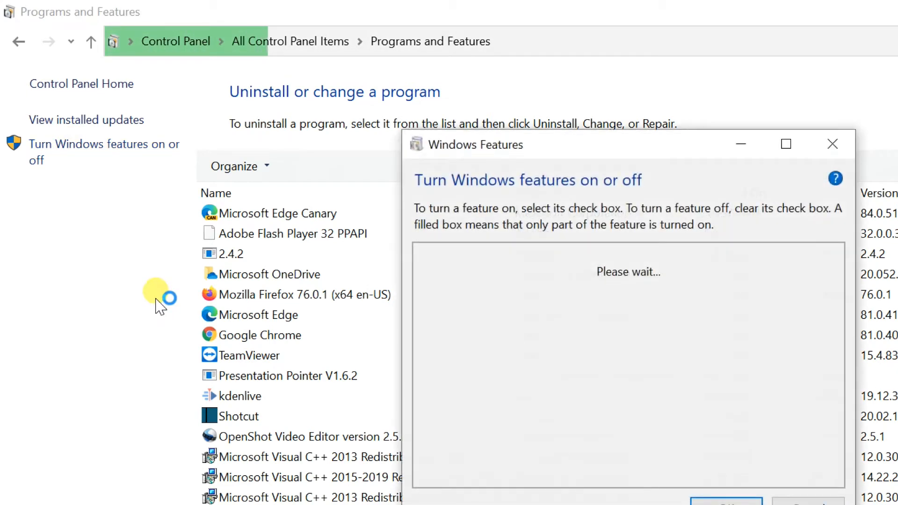
{"action": "mouse_move", "coordinate": [650, 243]}
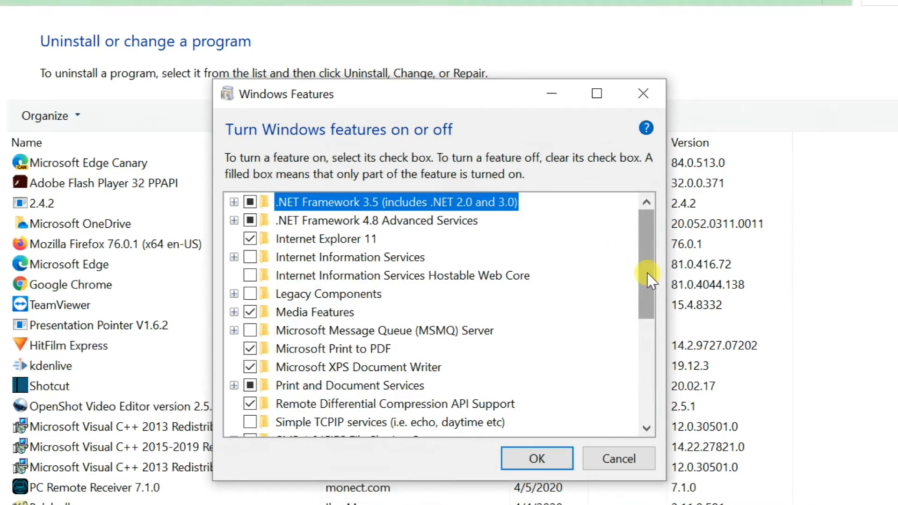
Enable SMB 1.0/CIFS File Sharing Support with its three sub-features and confirm to install.
{"action": "scroll", "scroll_direction": "down", "scroll_amount": 3}
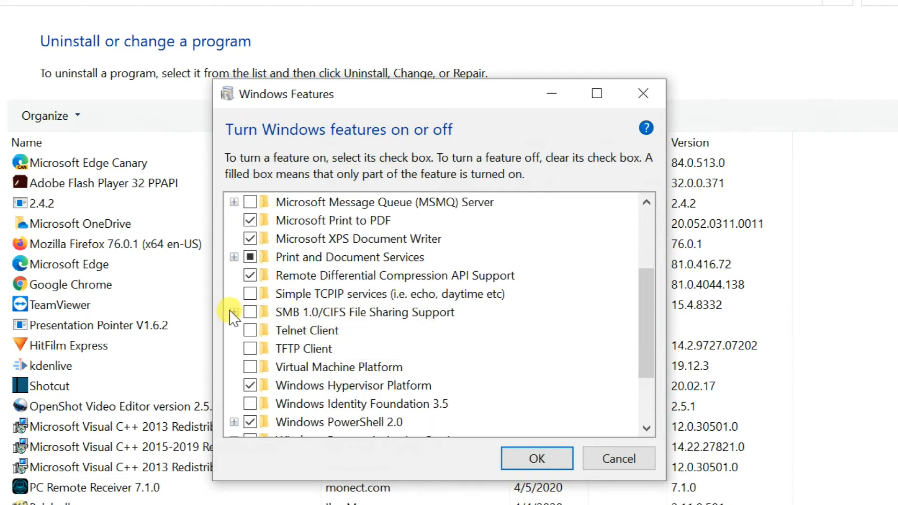
{"action": "left_click", "coordinate": [233, 312]}
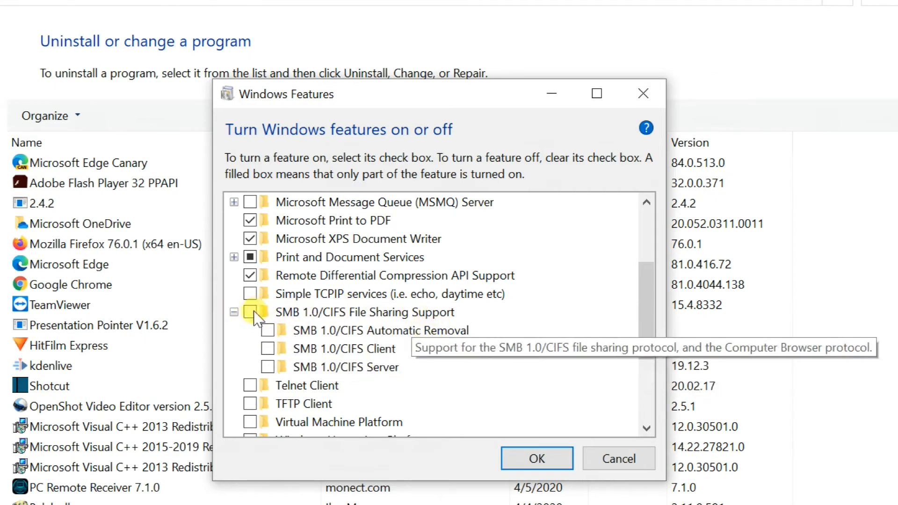
{"action": "left_click", "coordinate": [250, 311]}
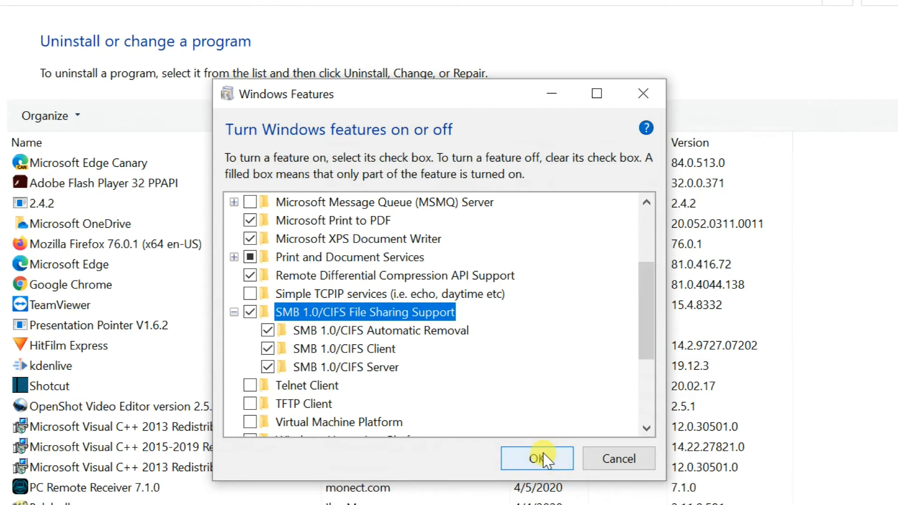
{"action": "scroll", "scroll_direction": "up", "scroll_amount": 3}
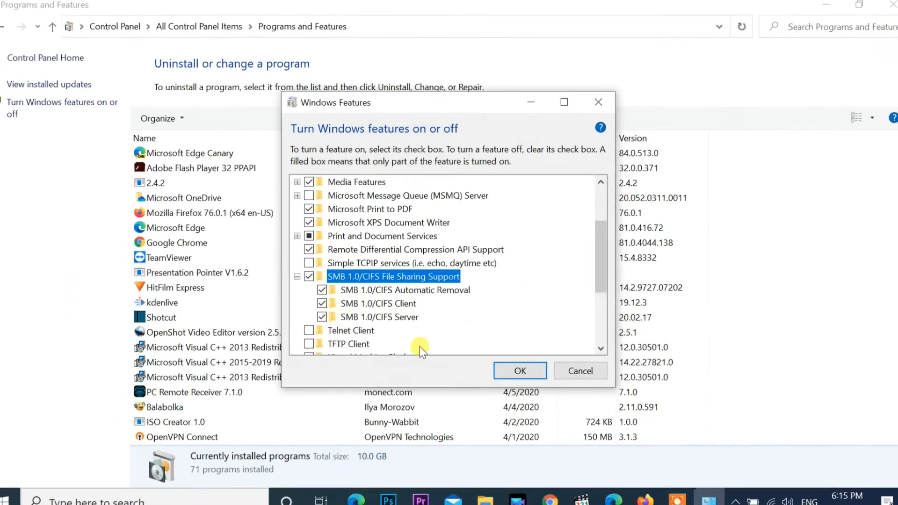
{"action": "left_click", "coordinate": [519, 370]}
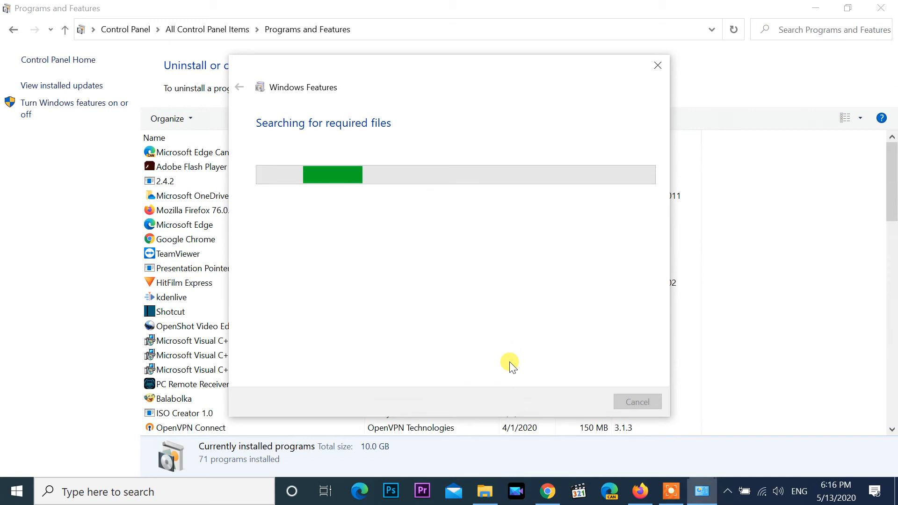
{"action": "mouse_move", "coordinate": [602, 206]}
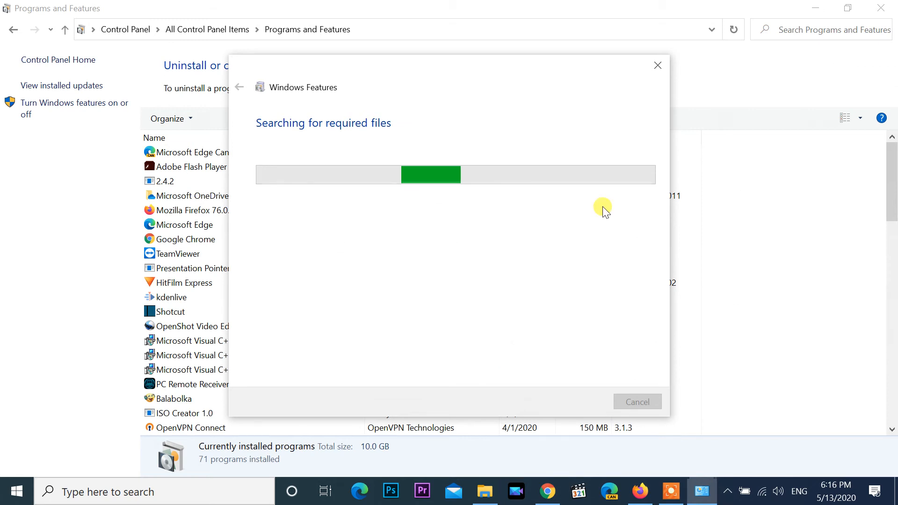